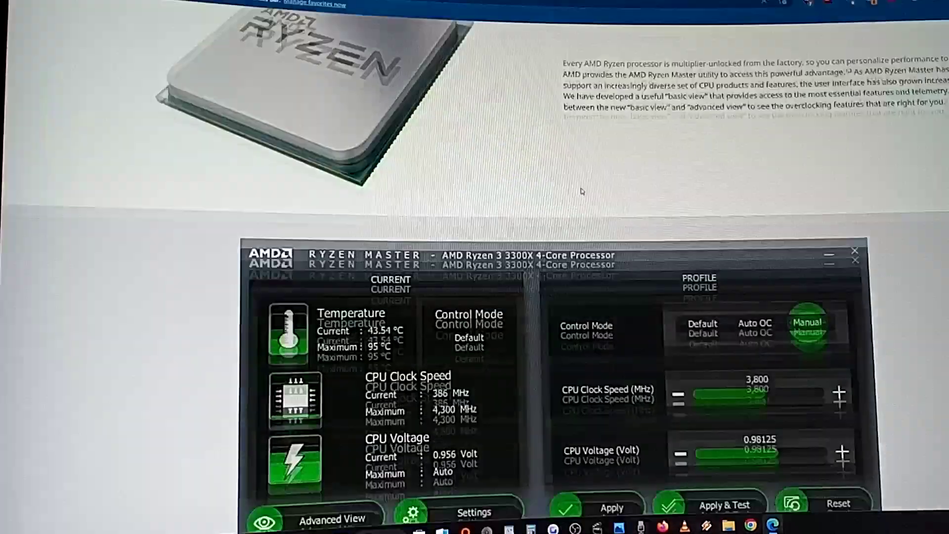
Step: Skim the Ryzen Master overview page, launch Ryzen Master and accept its overclocking warning
scroll("down", 3)
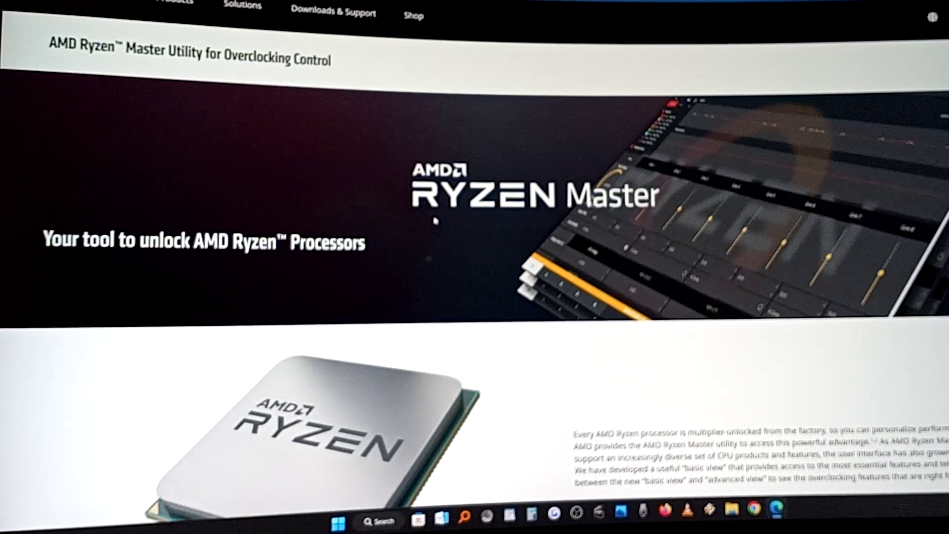
scroll("down", 3)
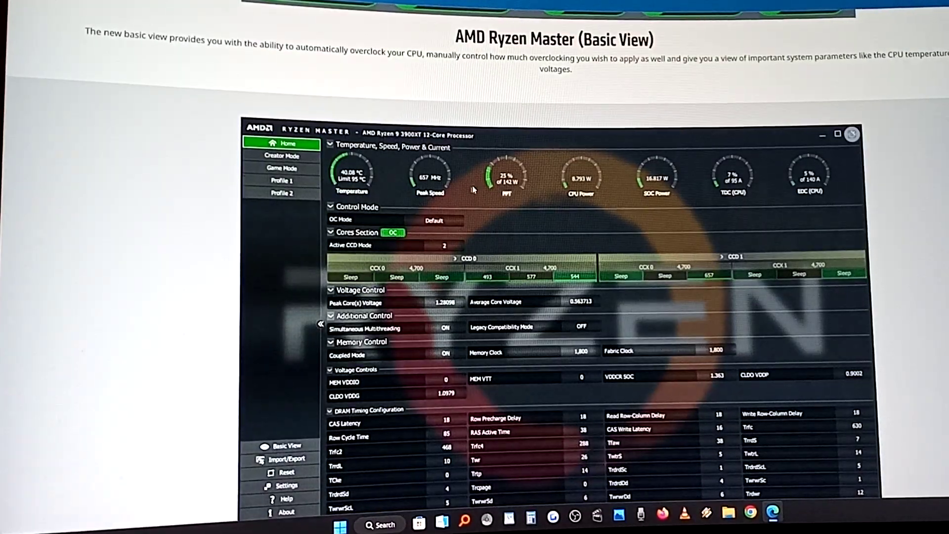
scroll("up", 3)
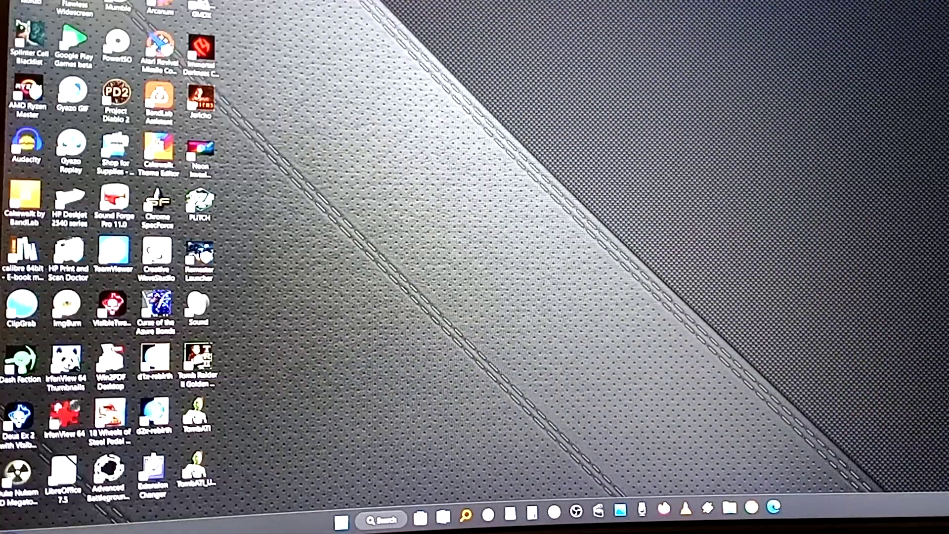
double_click(25, 94)
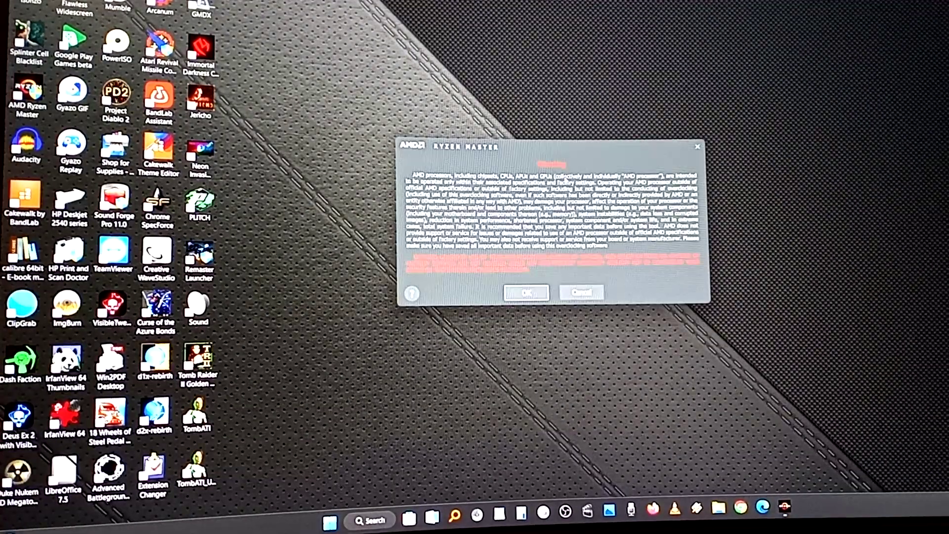
left_click(524, 292)
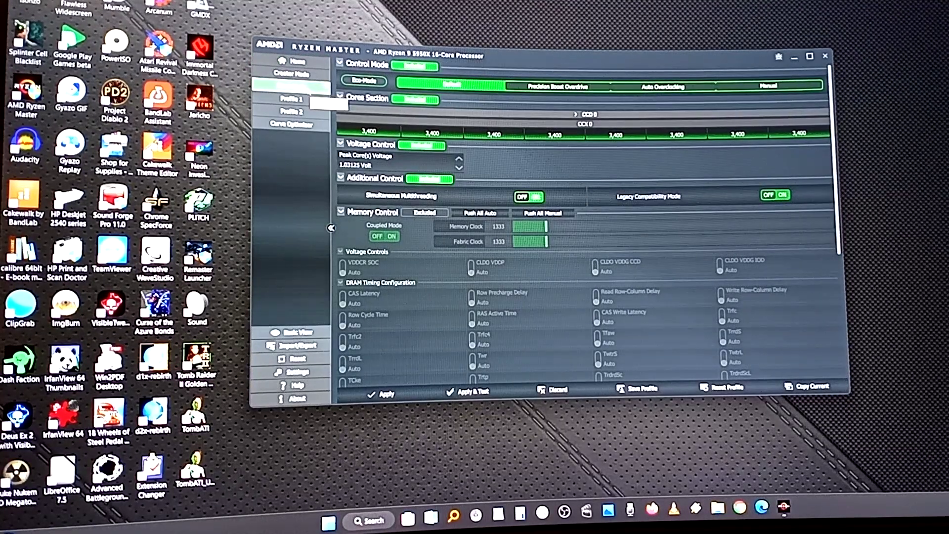
Step: Apply the Game Mode profile and agree to the Windows restart that enables it
left_click(386, 395)
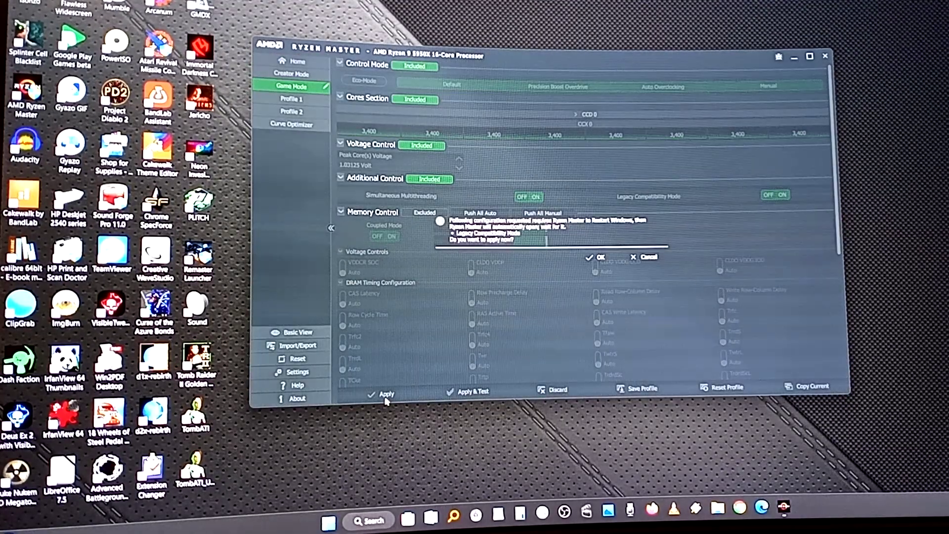
left_click(596, 257)
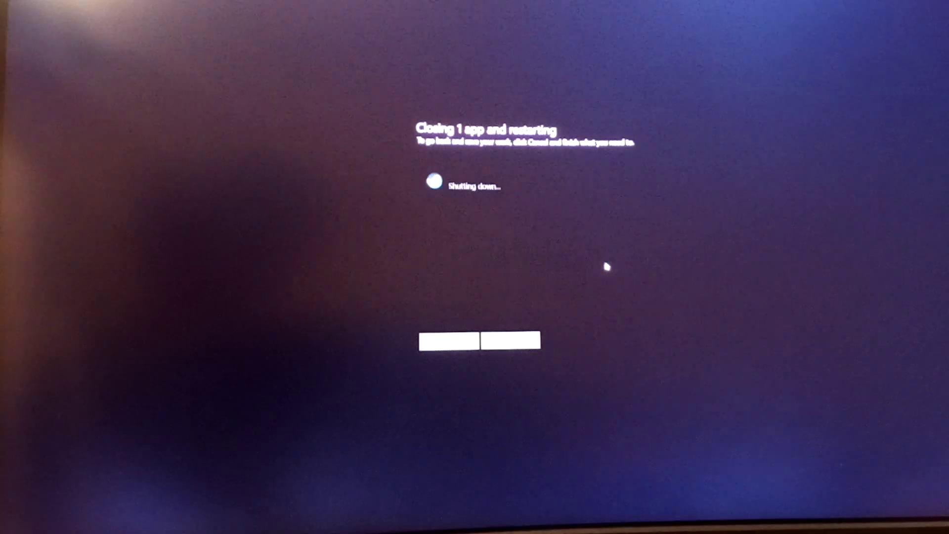